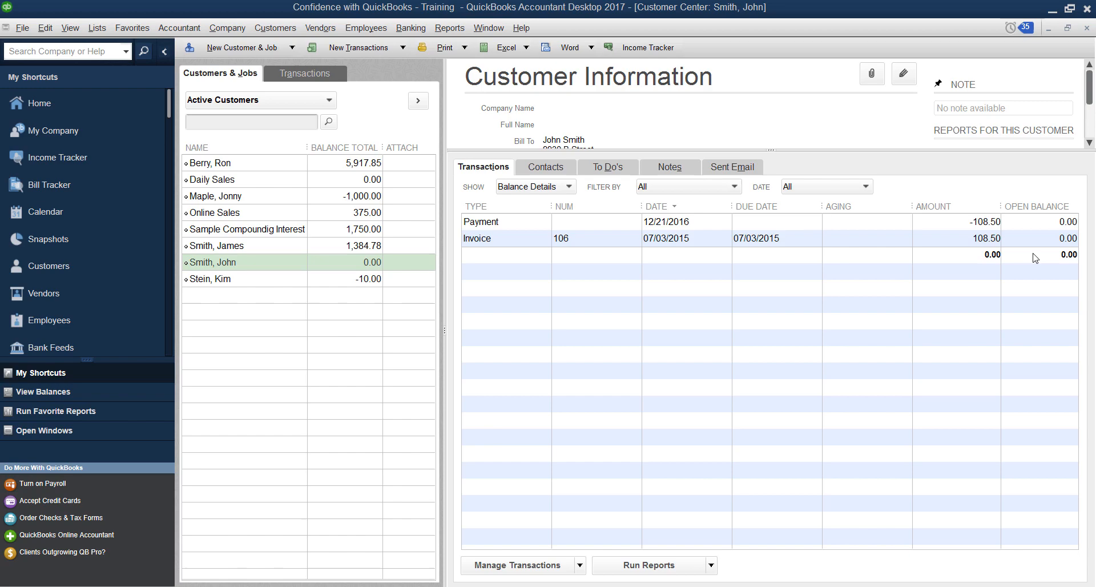
{"action": "left_click", "coordinate": [216, 195]}
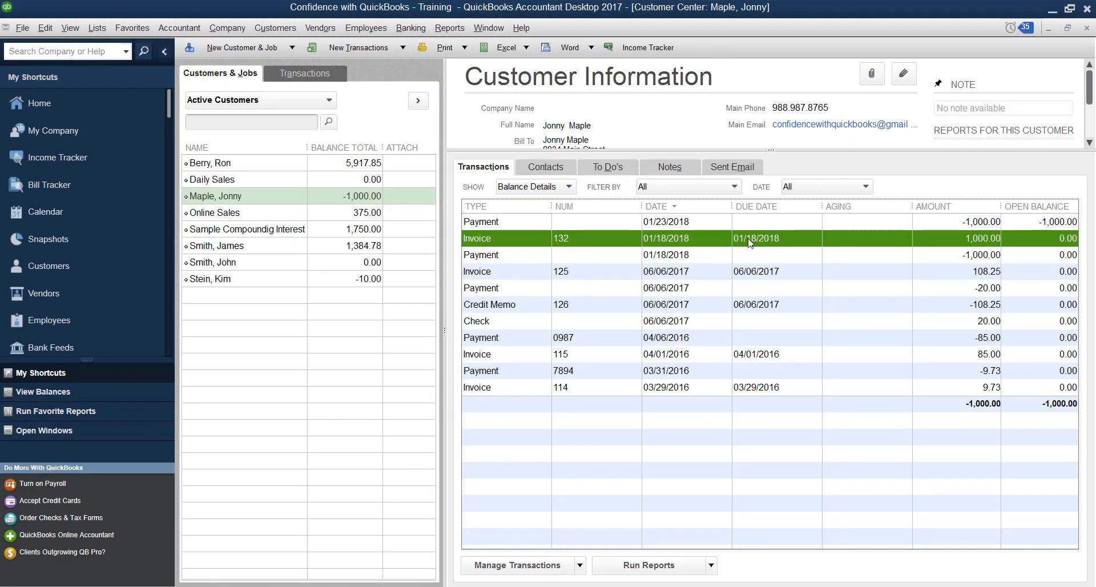
{"action": "left_click", "coordinate": [748, 255]}
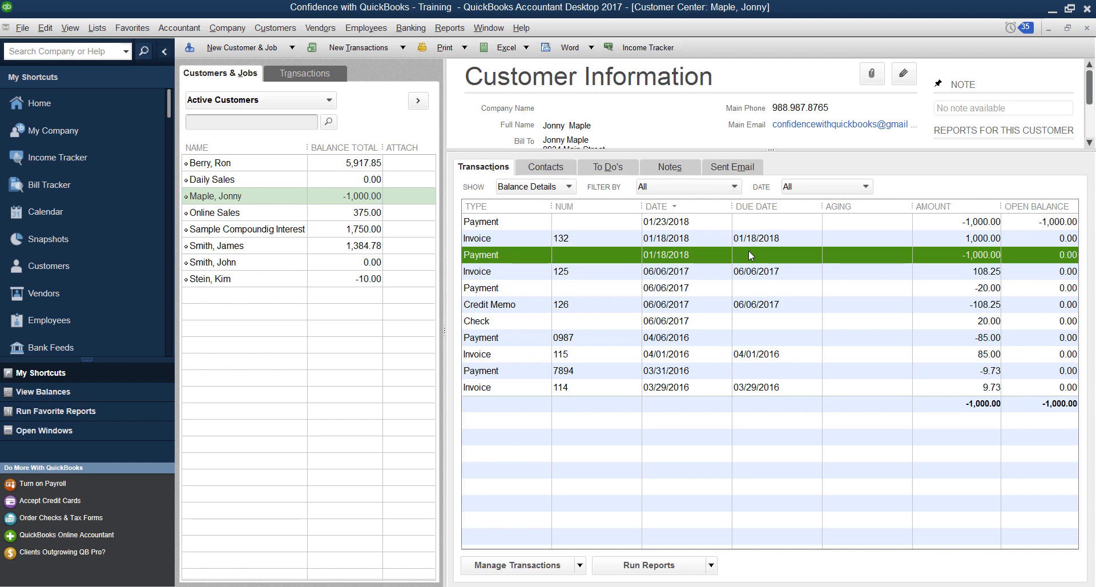
{"action": "left_click", "coordinate": [665, 222]}
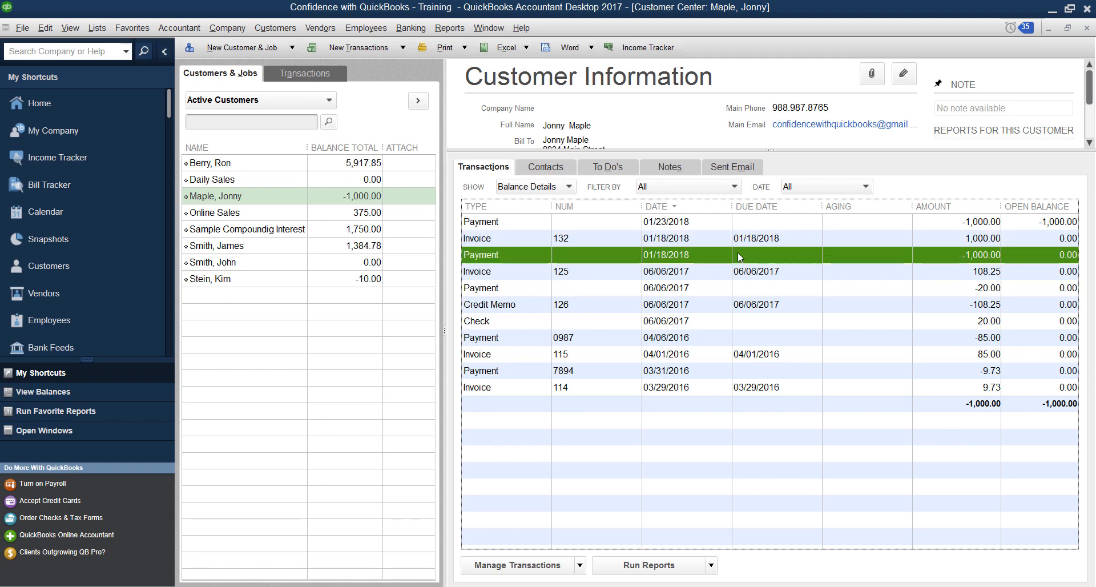
{"action": "mouse_move", "coordinate": [992, 259]}
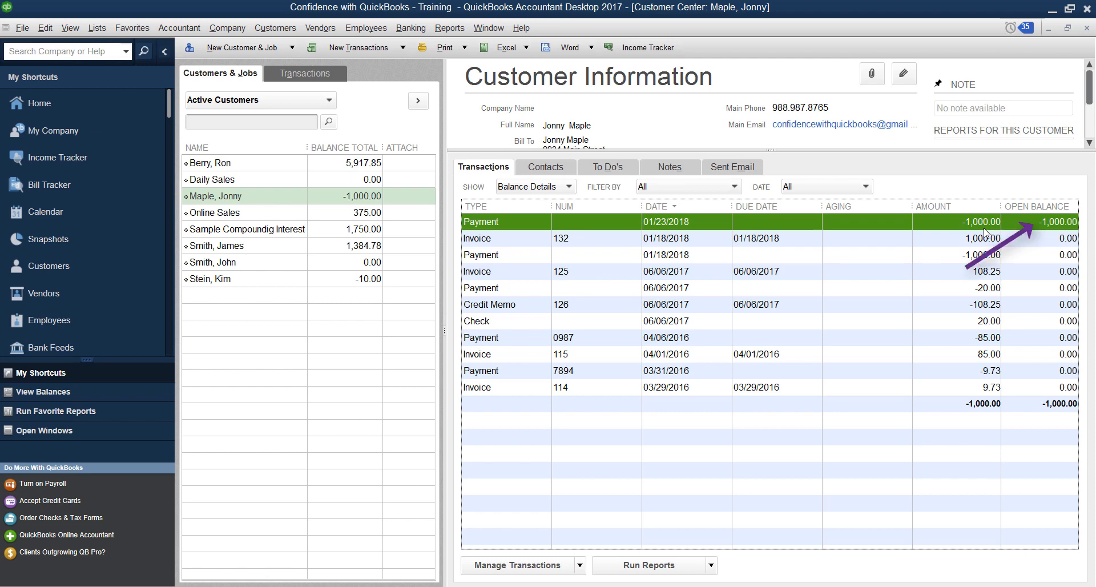
{"action": "mouse_move", "coordinate": [982, 234]}
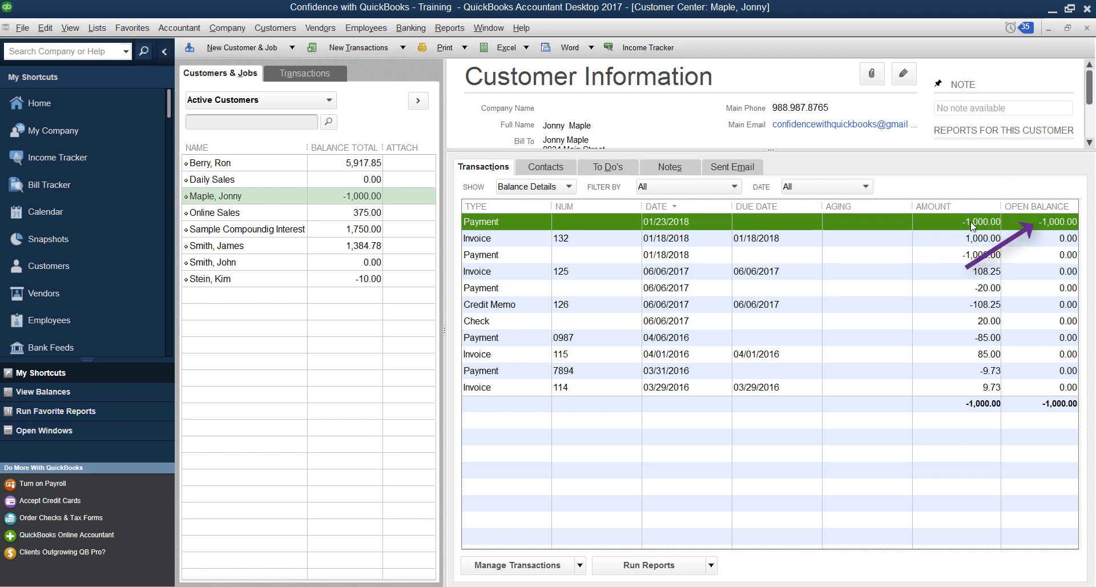
{"action": "double_click", "coordinate": [481, 222]}
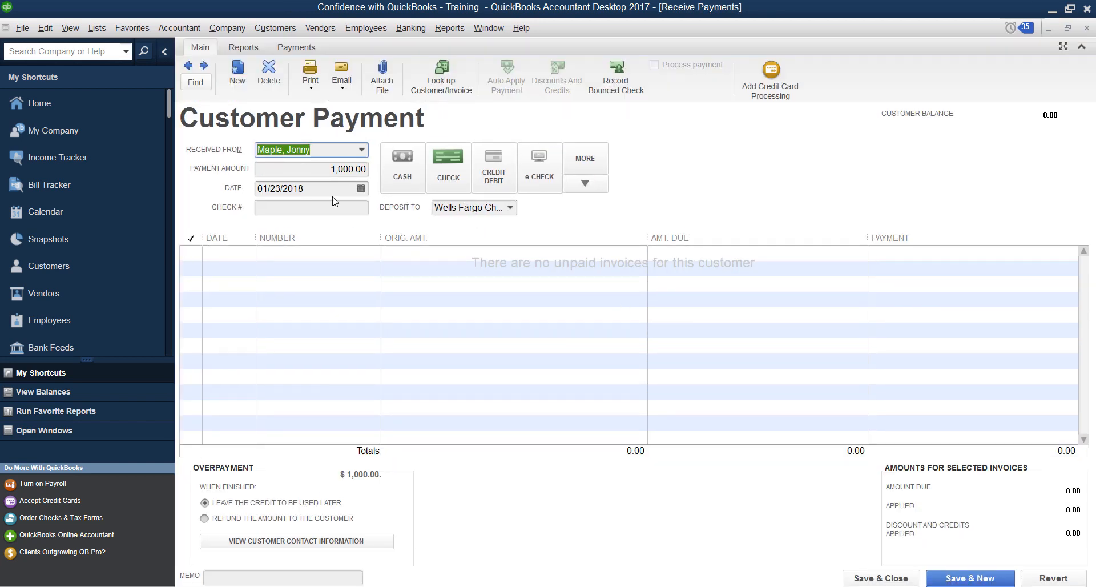
{"action": "mouse_move", "coordinate": [509, 247]}
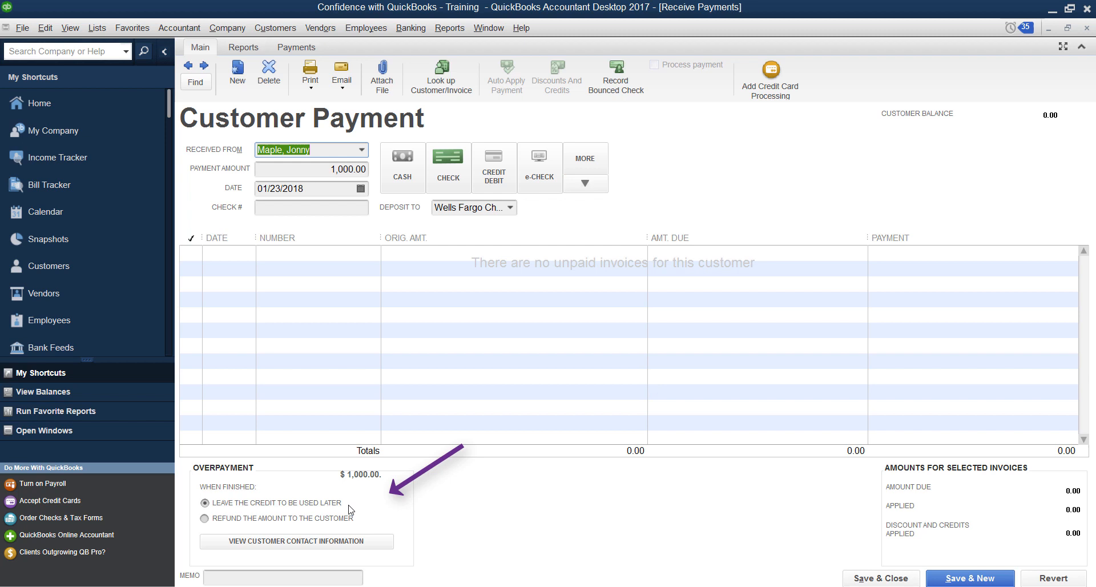
{"action": "mouse_move", "coordinate": [244, 501]}
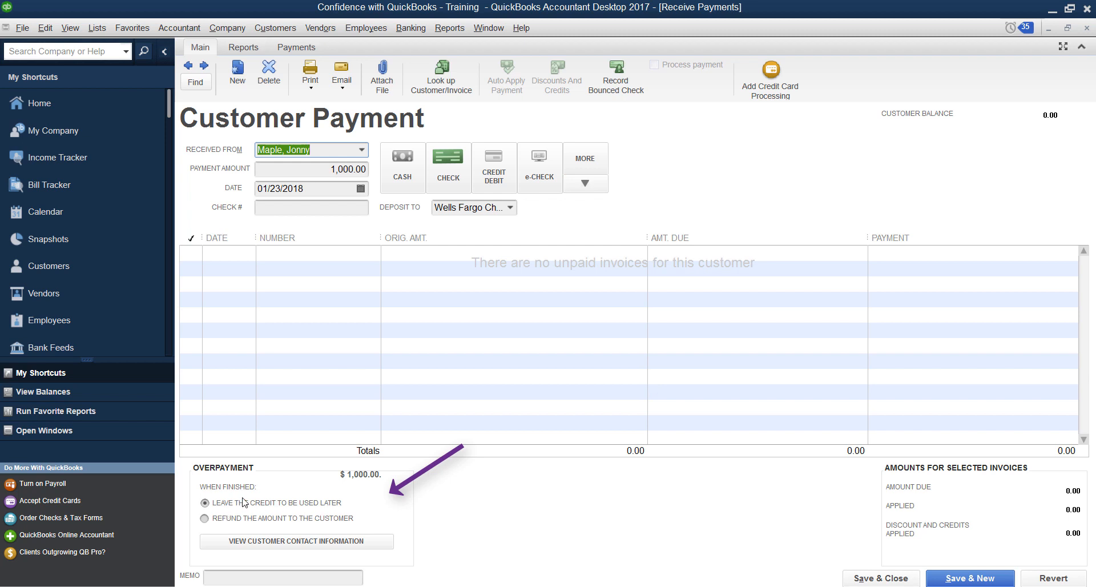
{"action": "mouse_move", "coordinate": [245, 520]}
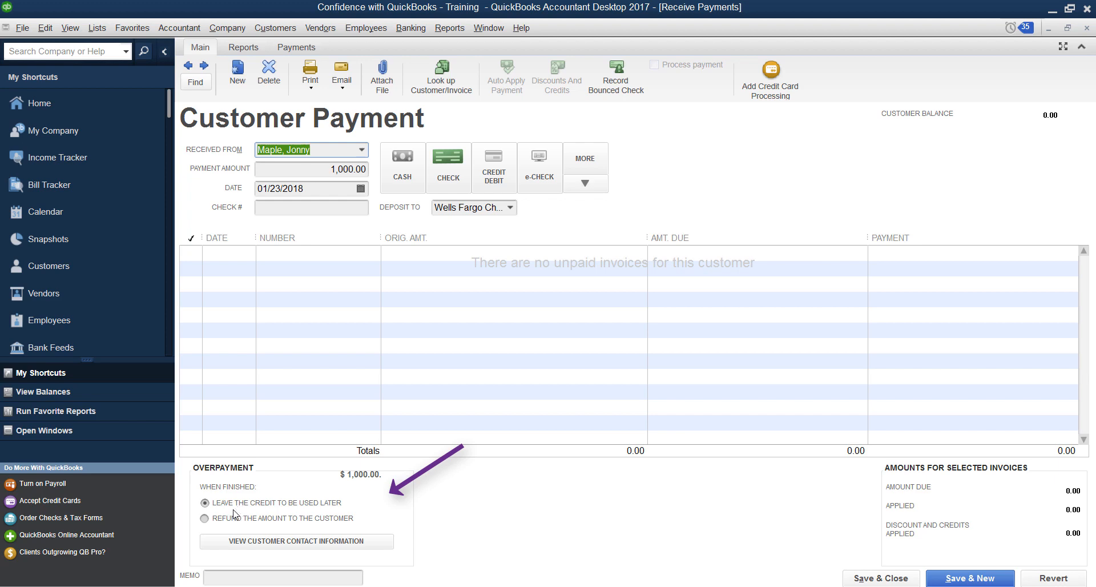
{"action": "mouse_move", "coordinate": [234, 515]}
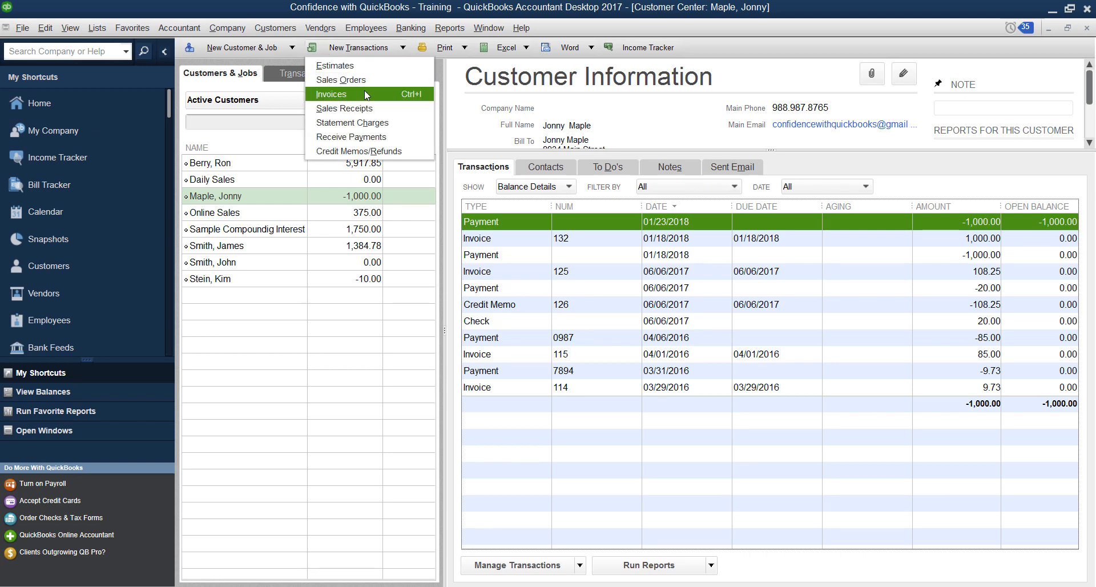
{"action": "left_click", "coordinate": [331, 93]}
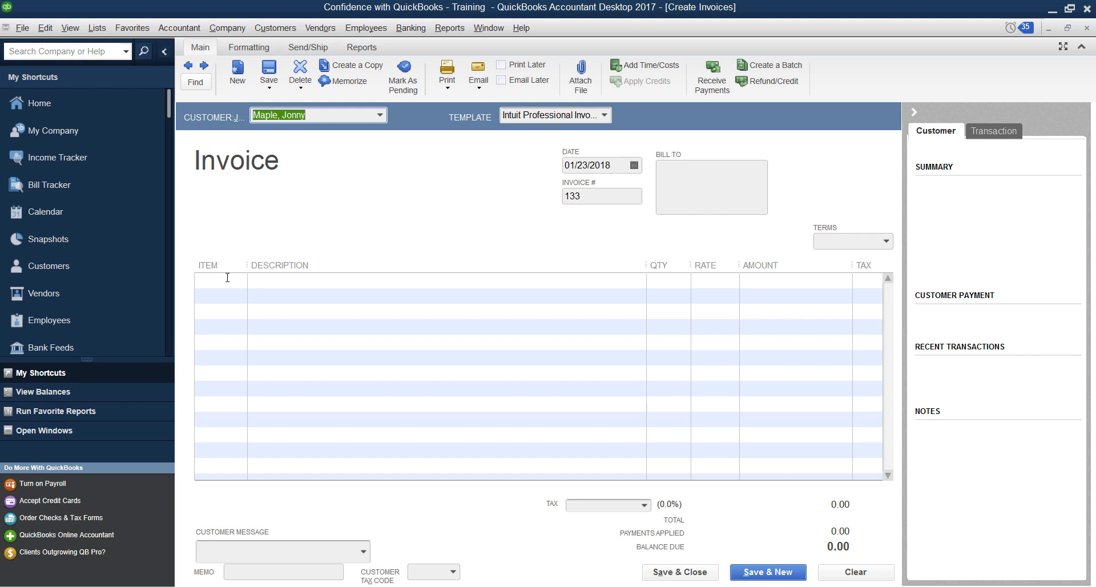
{"action": "left_click", "coordinate": [237, 280]}
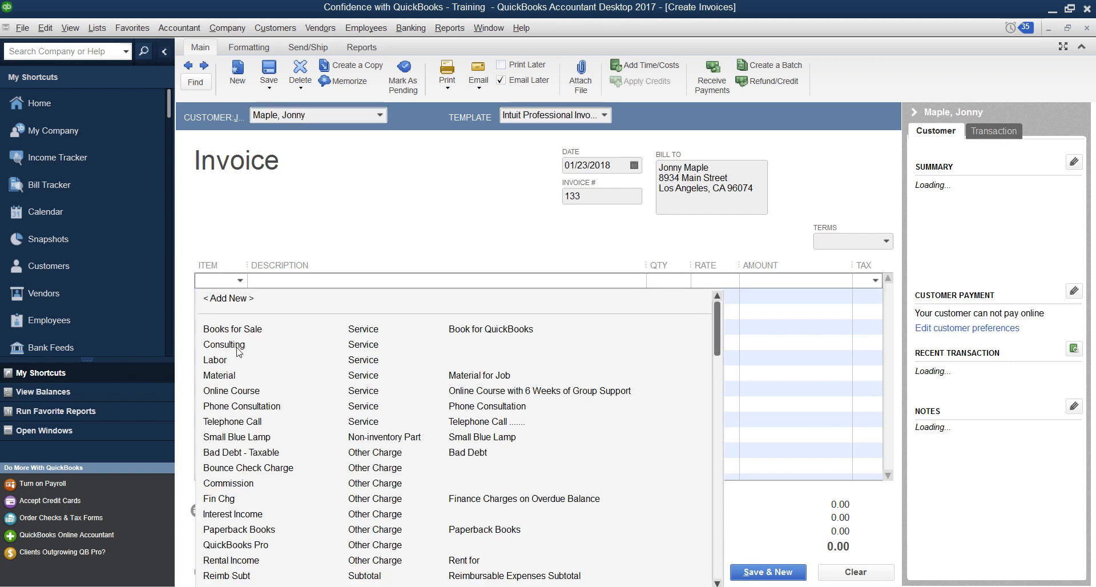
{"action": "left_click", "coordinate": [224, 343]}
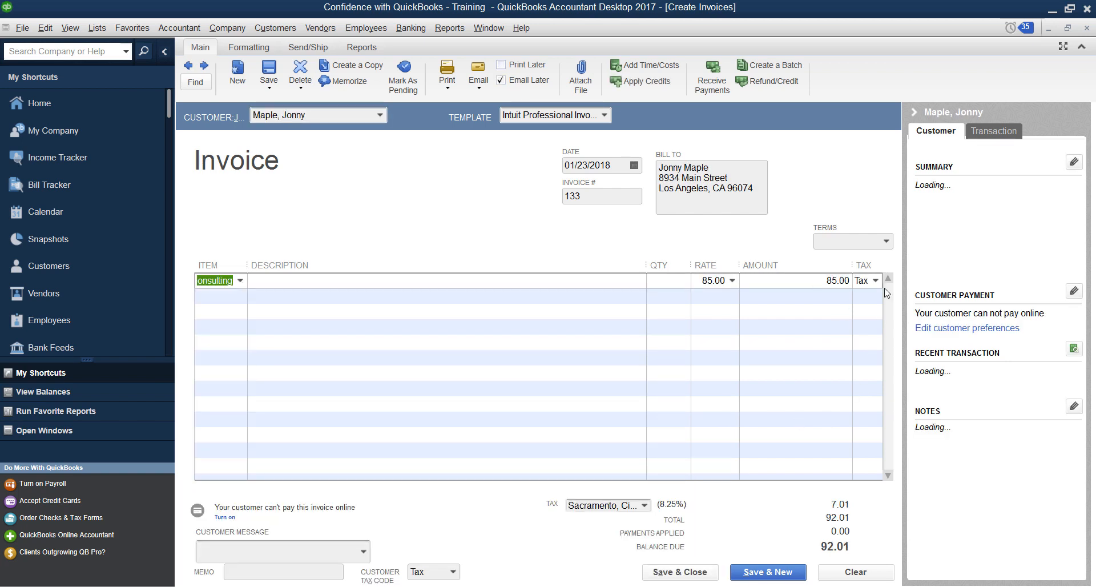
{"action": "left_click", "coordinate": [876, 280]}
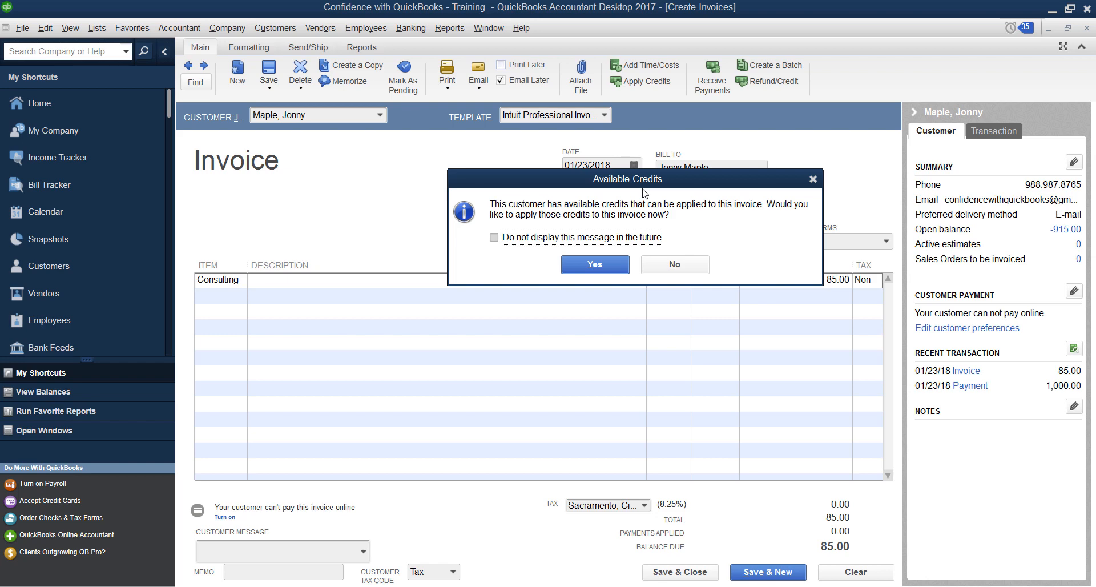
{"action": "mouse_move", "coordinate": [595, 263]}
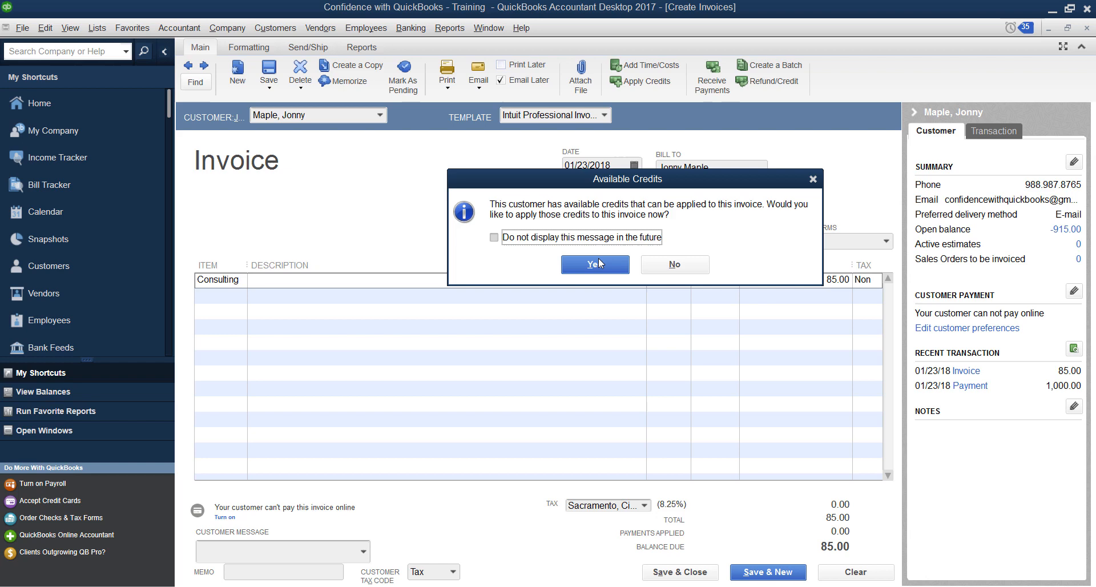
- Accept applying the available credit to invoice 133, leaving 915.00 credit
{"action": "left_click", "coordinate": [593, 264]}
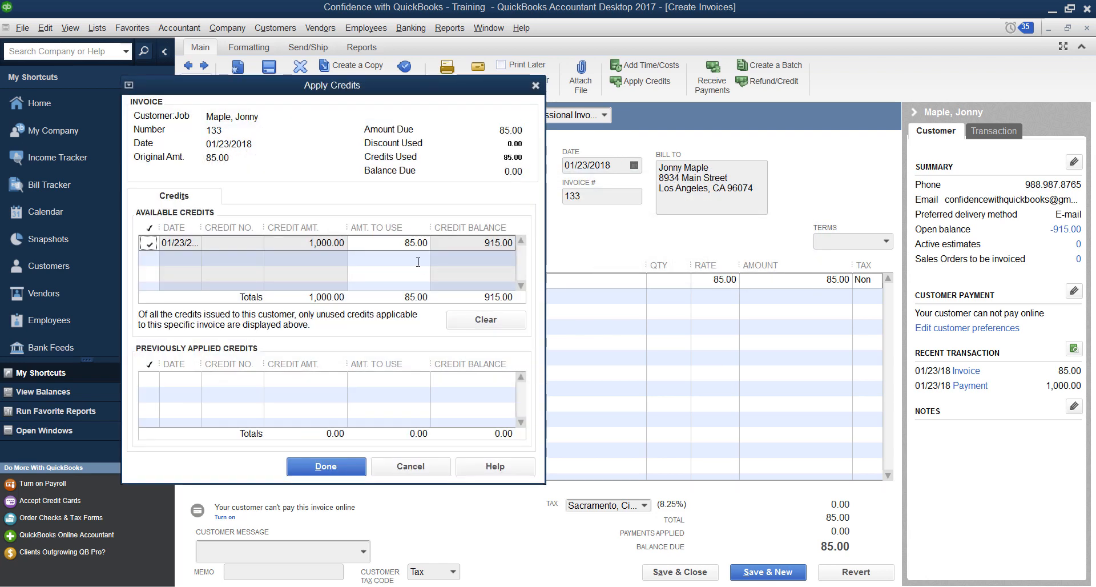
{"action": "mouse_move", "coordinate": [498, 420]}
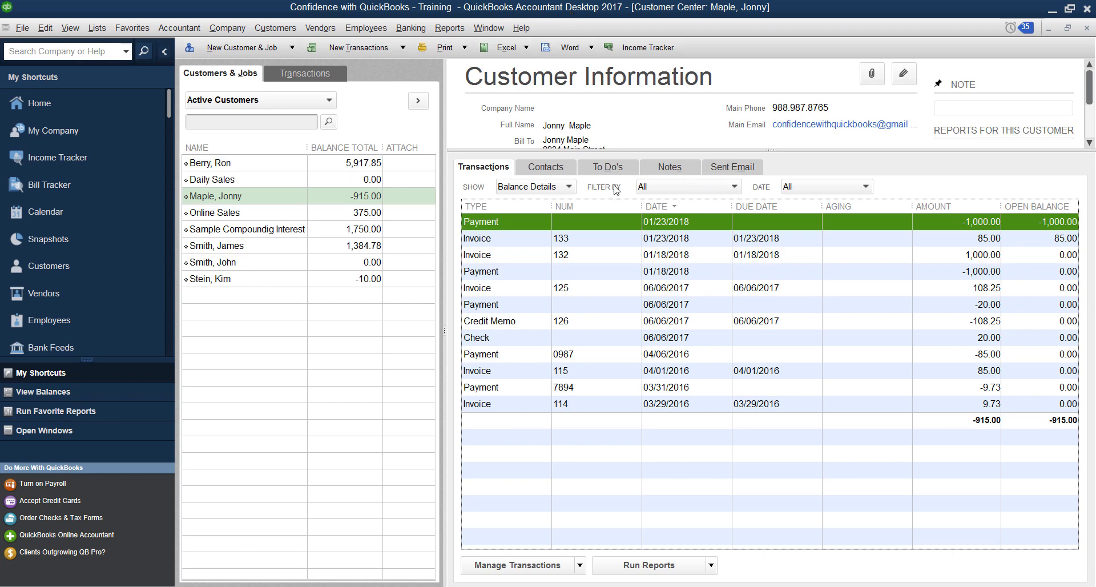
{"action": "mouse_move", "coordinate": [628, 239]}
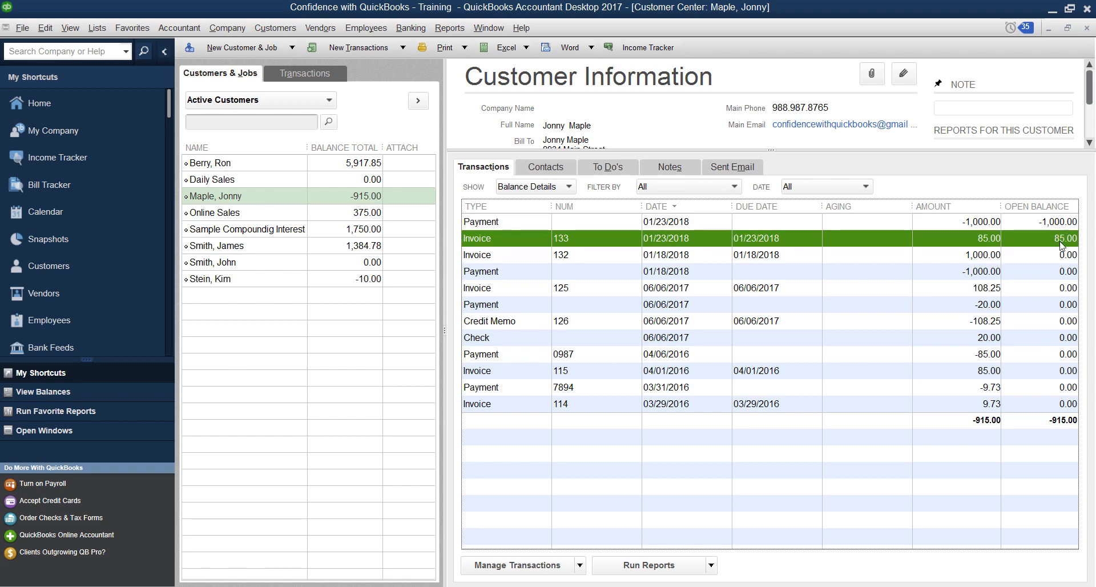
{"action": "mouse_move", "coordinate": [597, 224]}
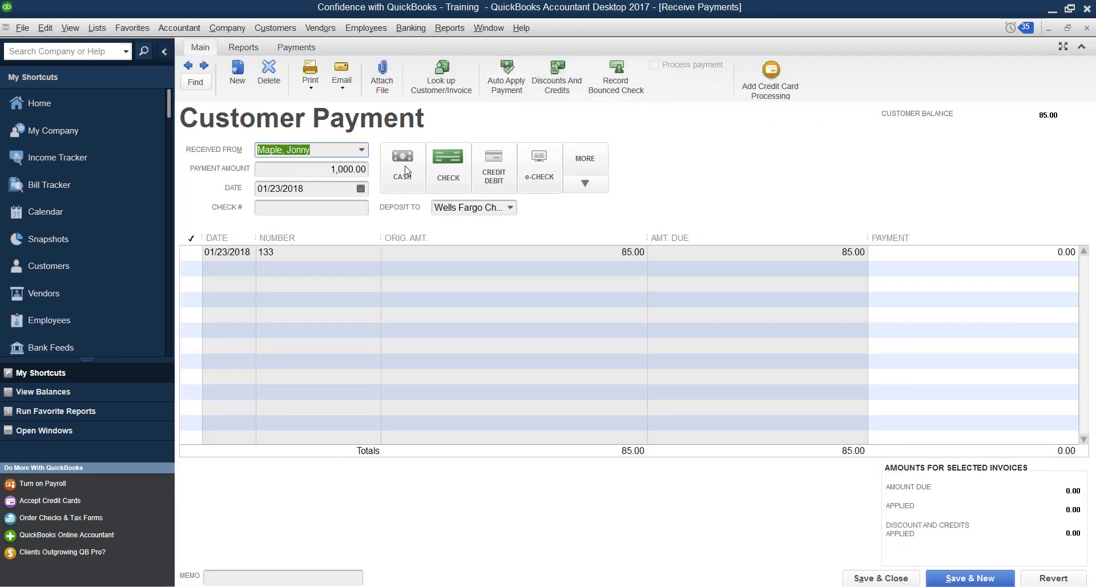
- Check off invoice 133 in Receive Payments and record the changed payment, leaving 915.00 credit
{"action": "left_click", "coordinate": [191, 265]}
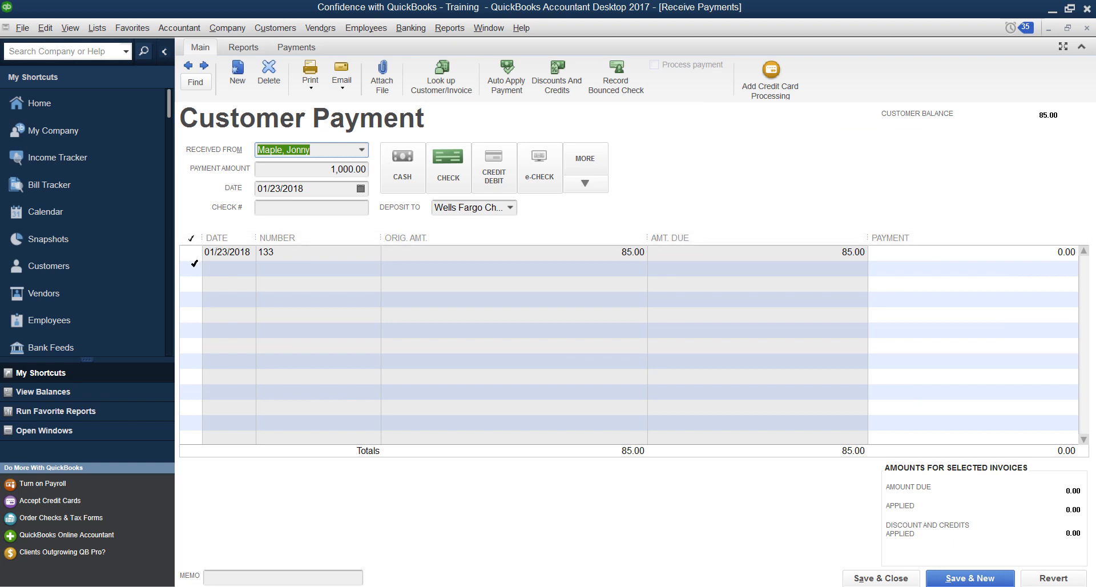
{"action": "left_click", "coordinate": [190, 254]}
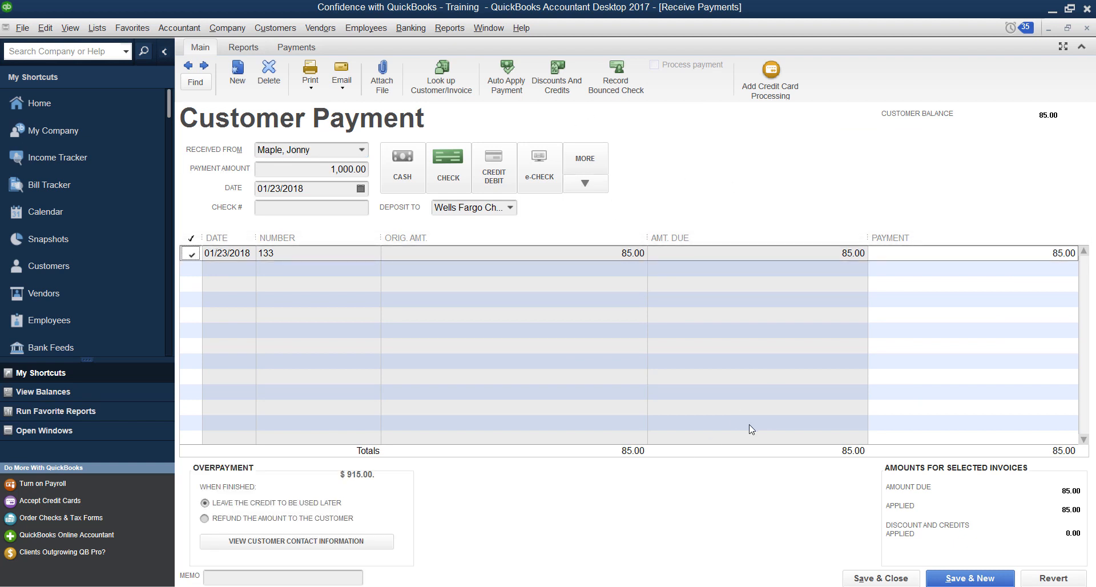
{"action": "mouse_move", "coordinate": [733, 408]}
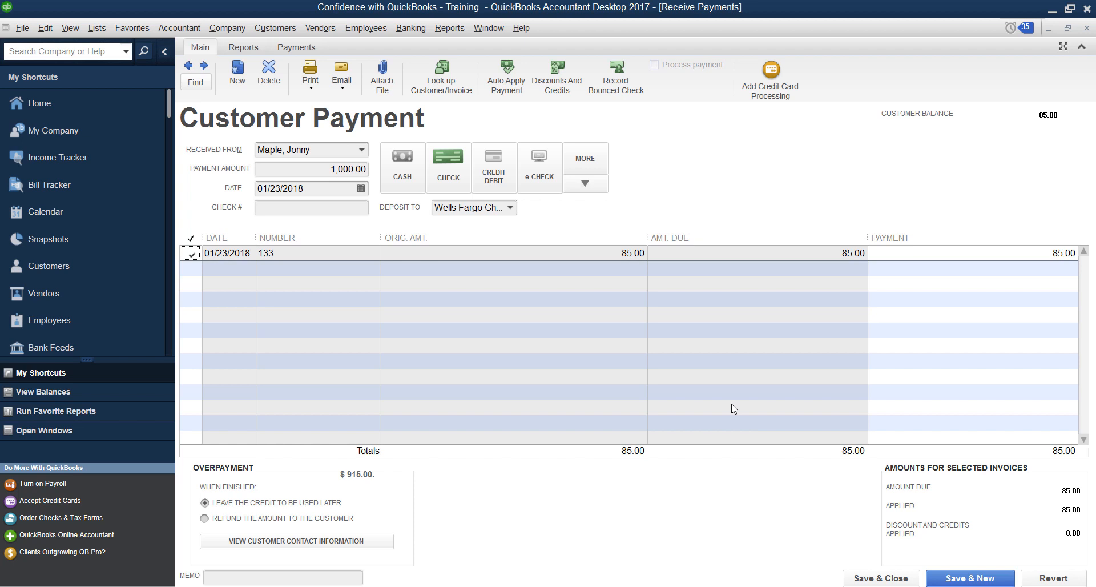
{"action": "mouse_move", "coordinate": [588, 448]}
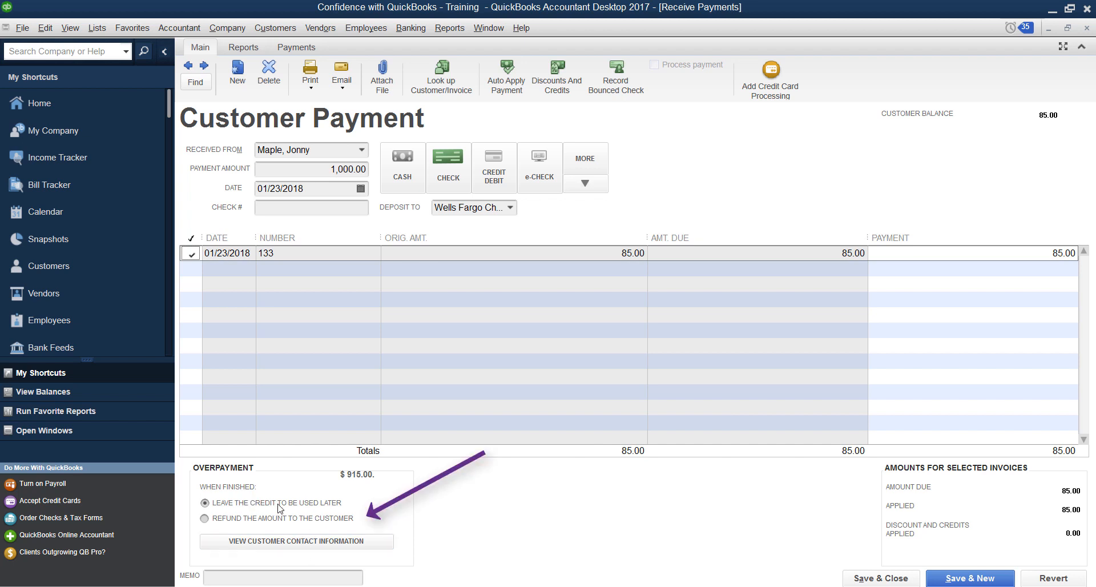
{"action": "left_click", "coordinate": [880, 578]}
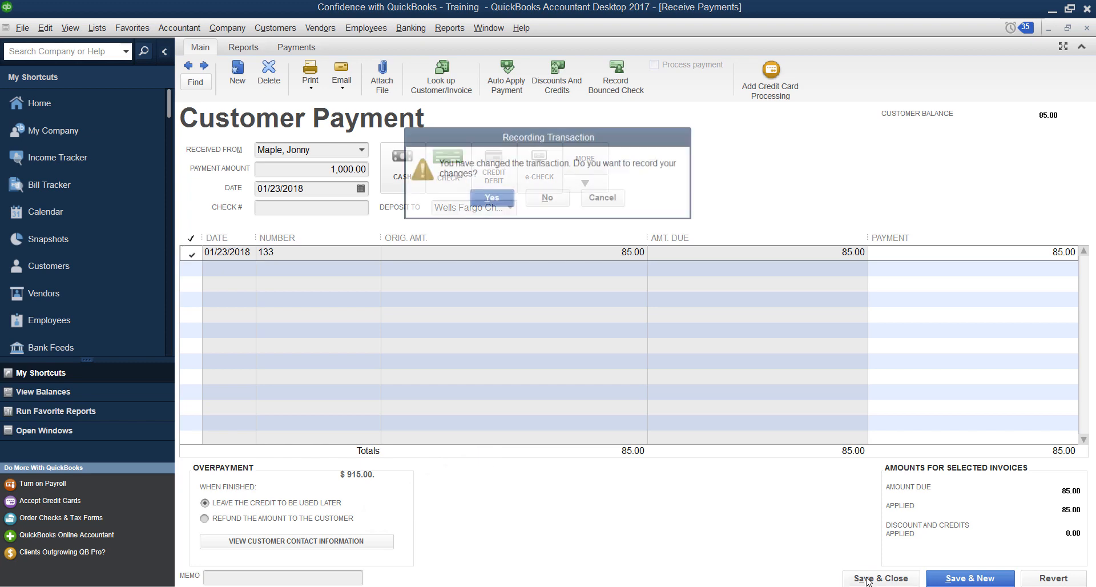
{"action": "left_click", "coordinate": [491, 197]}
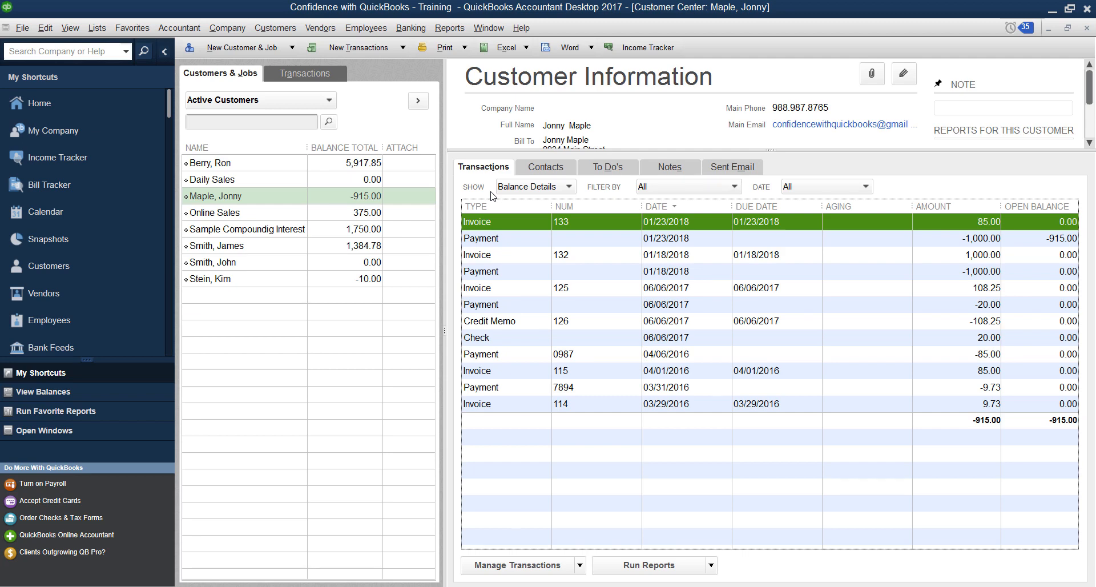
{"action": "mouse_move", "coordinate": [501, 238]}
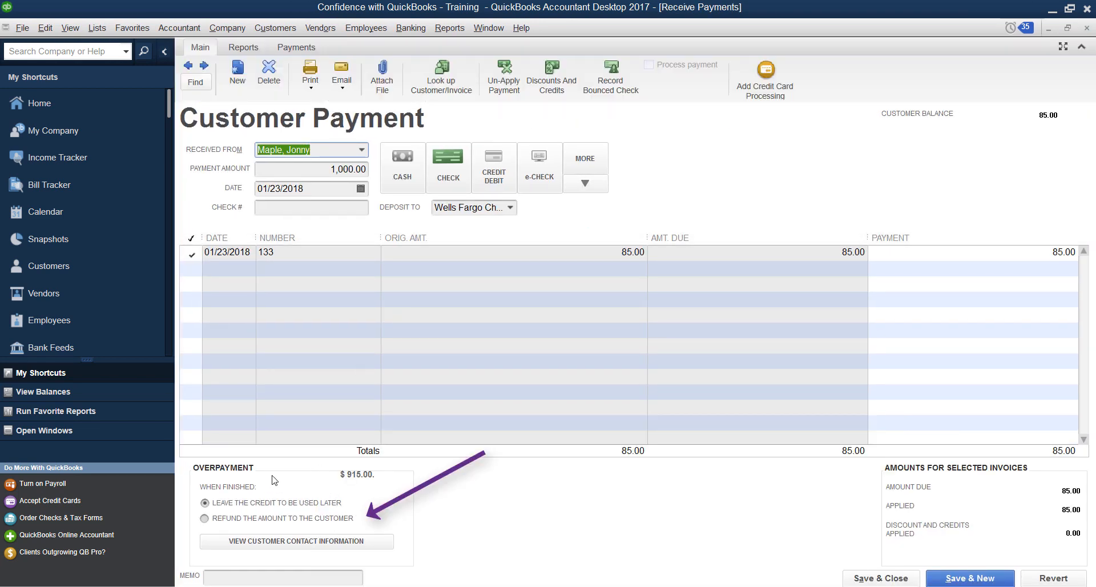
- Set the 915.00 overpayment to be refunded to the customer and record the payment
{"action": "left_click", "coordinate": [203, 519]}
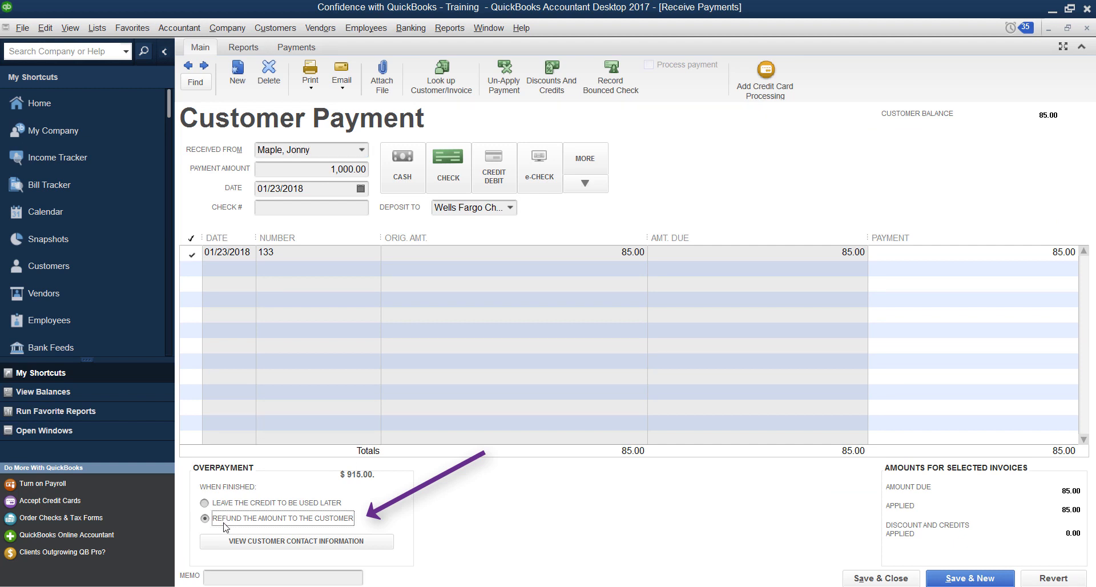
{"action": "mouse_move", "coordinate": [229, 534]}
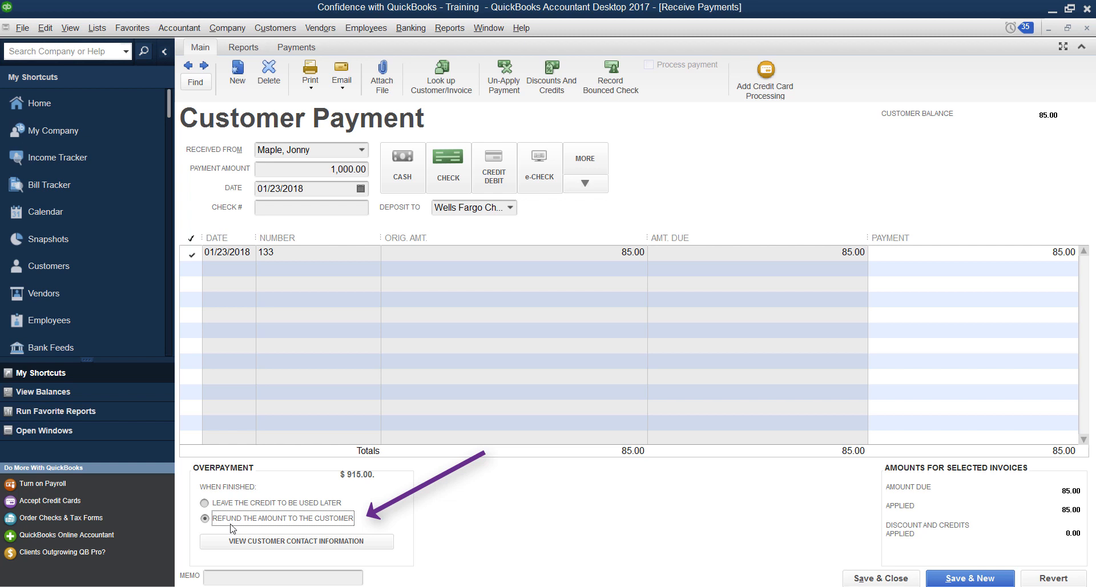
{"action": "mouse_move", "coordinate": [217, 513]}
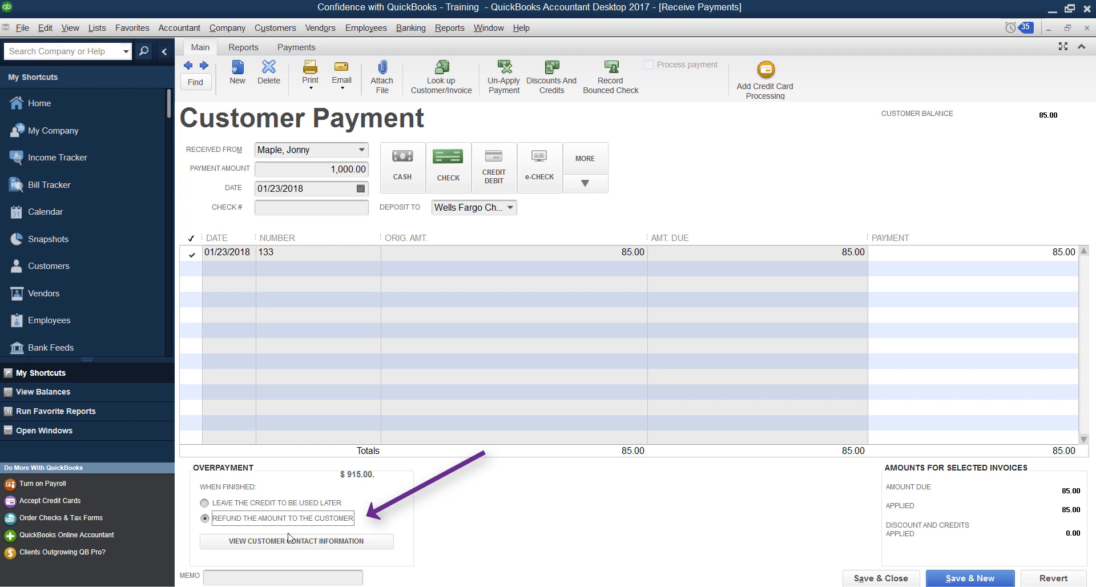
{"action": "mouse_move", "coordinate": [456, 544]}
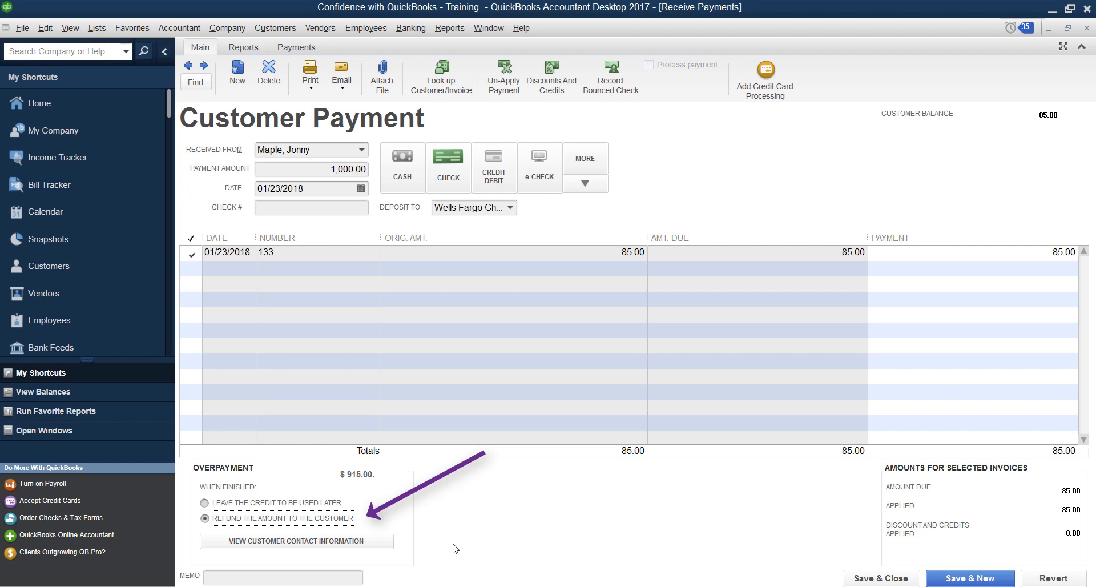
{"action": "mouse_move", "coordinate": [240, 528]}
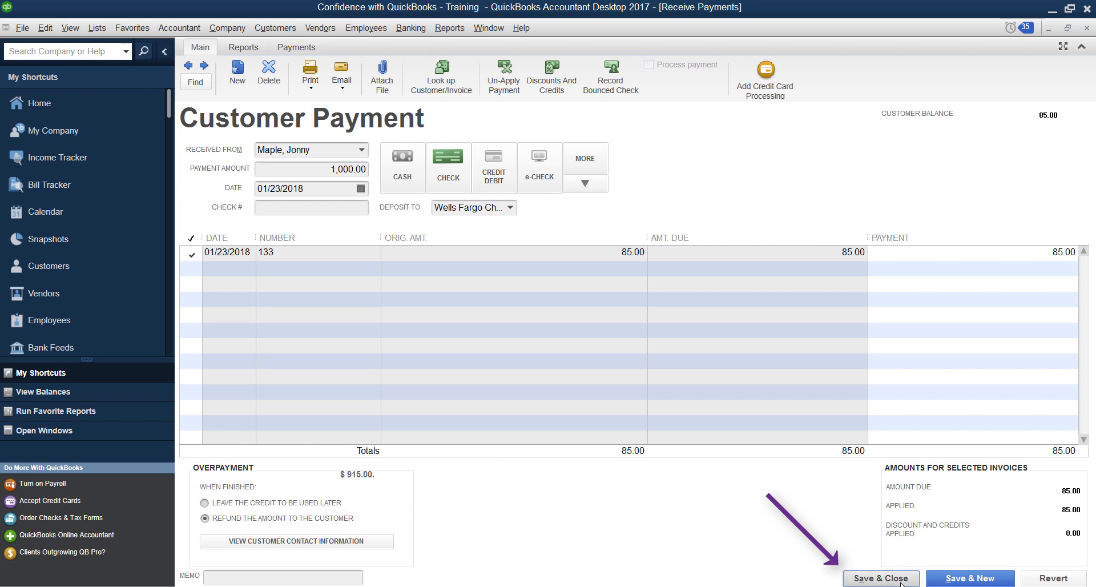
{"action": "left_click", "coordinate": [880, 578]}
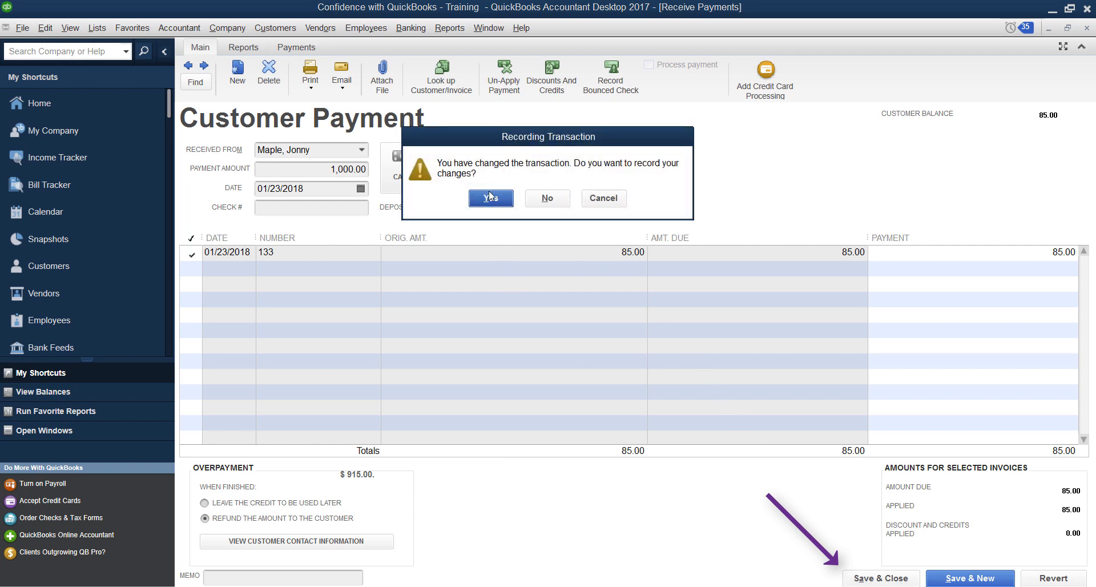
{"action": "left_click", "coordinate": [491, 197]}
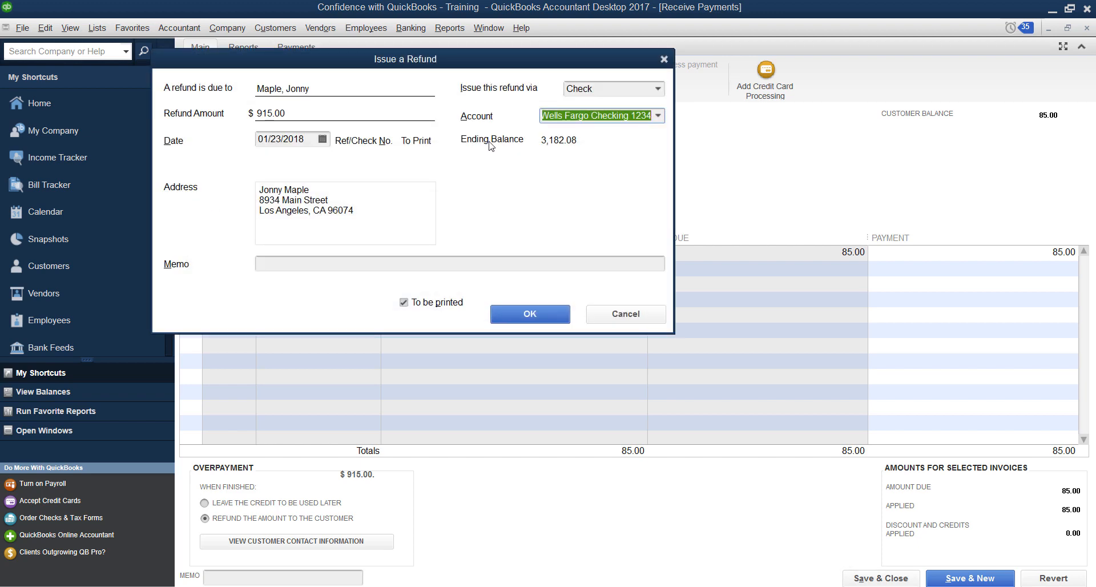
{"action": "mouse_move", "coordinate": [429, 295]}
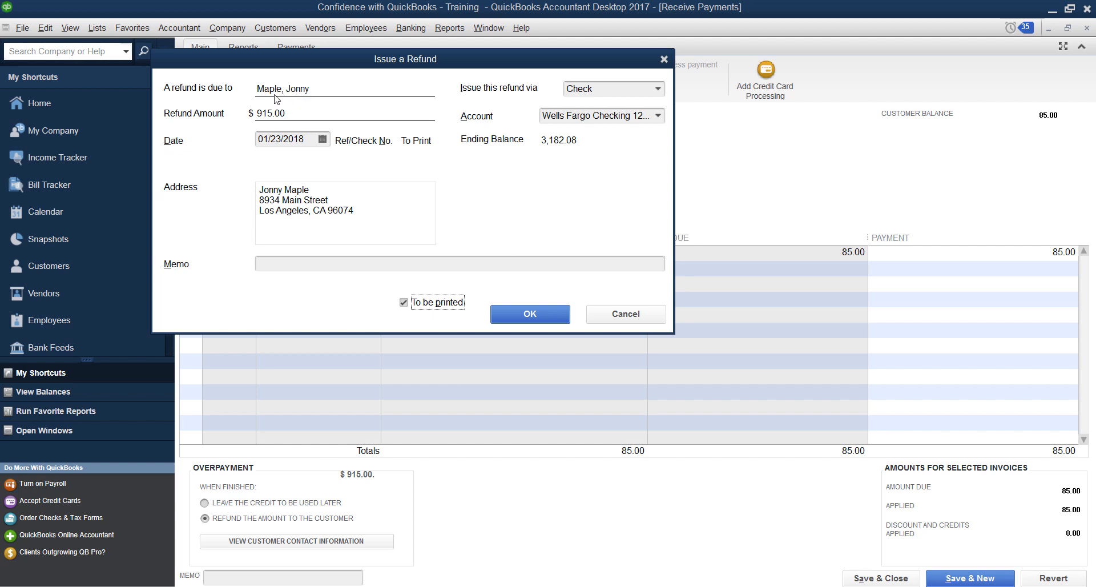
{"action": "mouse_move", "coordinate": [208, 189]}
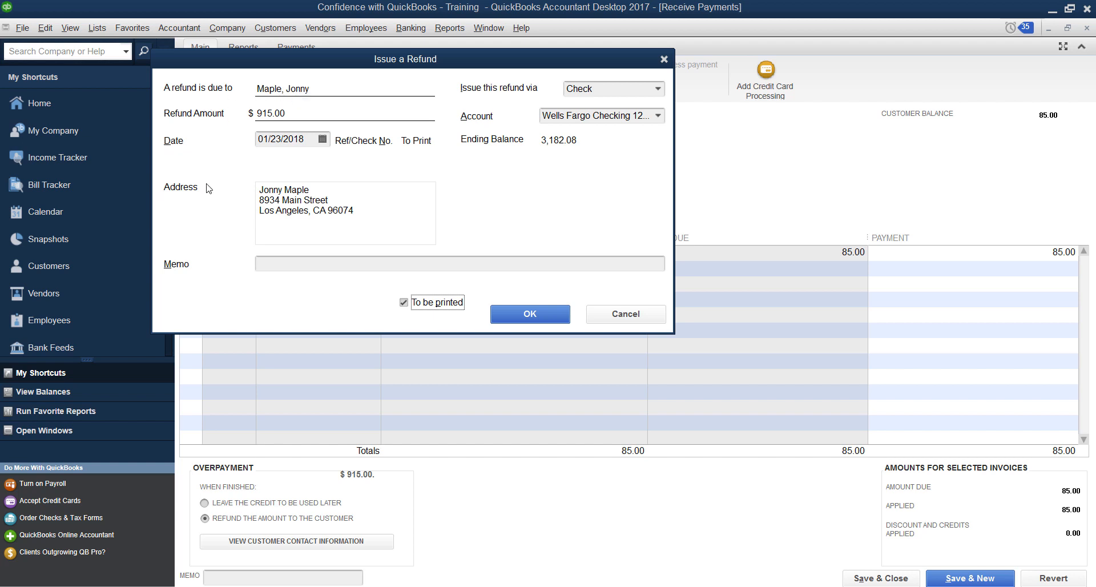
{"action": "mouse_move", "coordinate": [590, 63]}
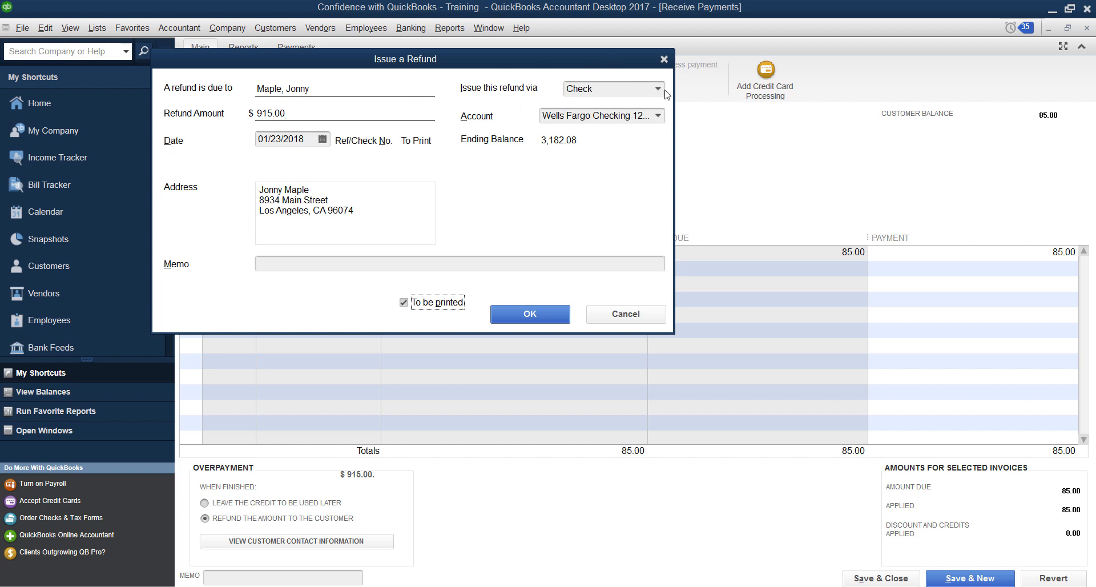
- Issue the 915.00 refund as check 1023 from Wells Fargo Checking, not to be printed
{"action": "left_click", "coordinate": [609, 88]}
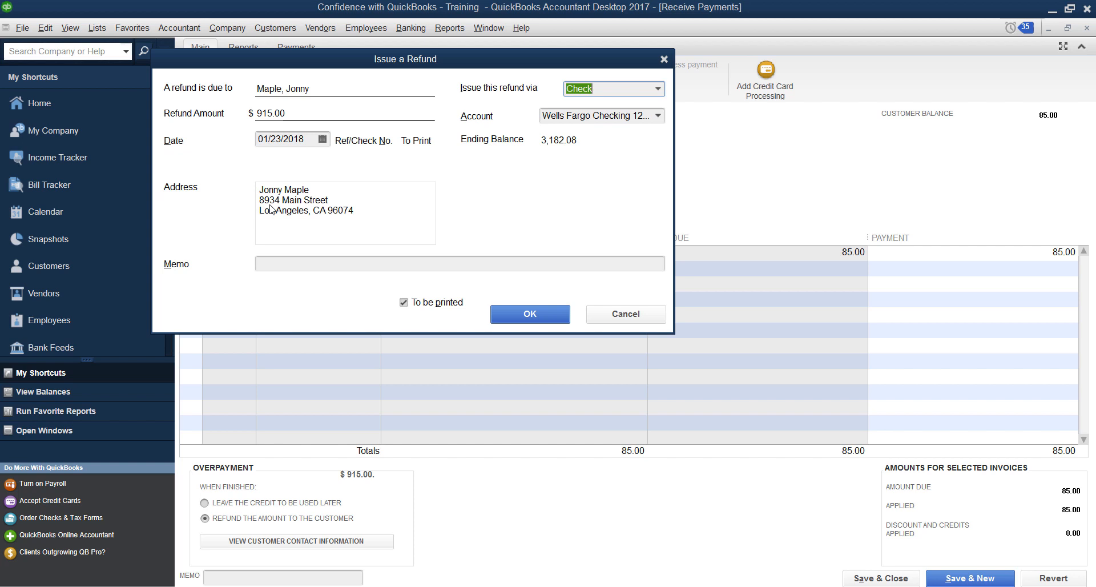
{"action": "mouse_move", "coordinate": [434, 282]}
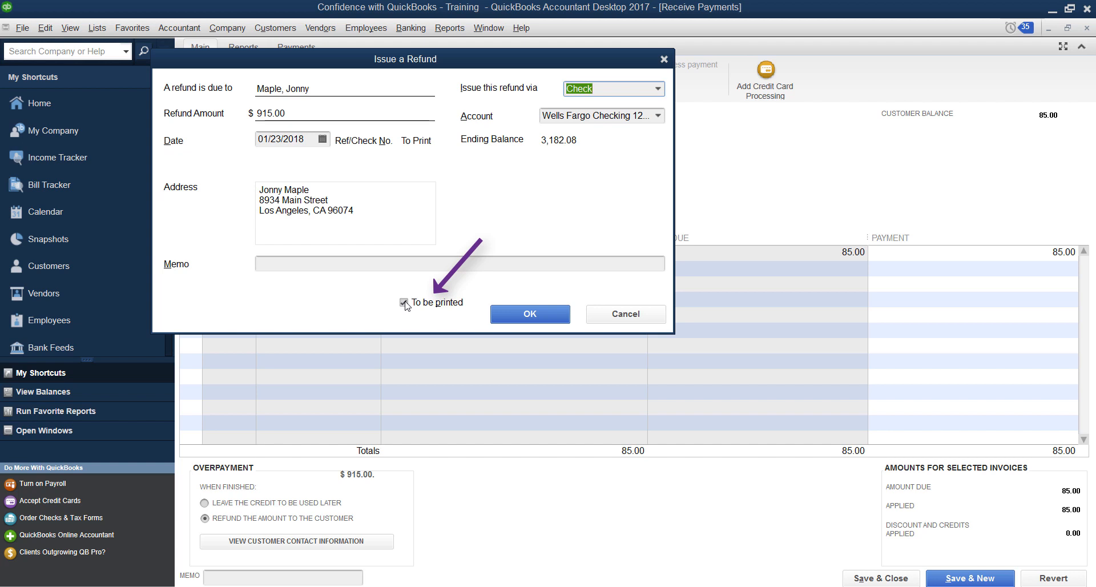
{"action": "left_click", "coordinate": [403, 301]}
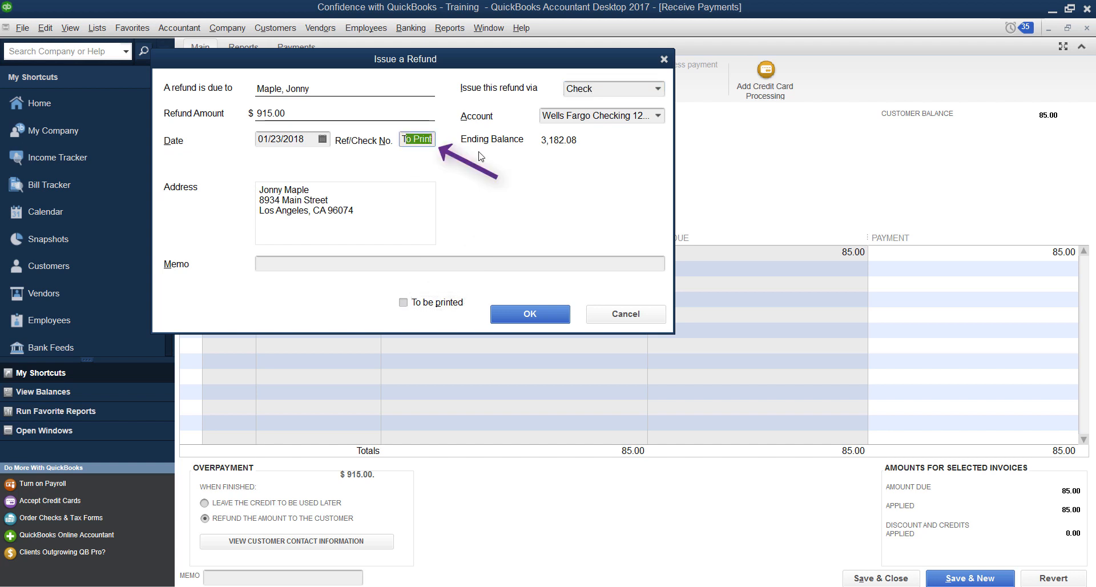
{"action": "type", "text": "1023"}
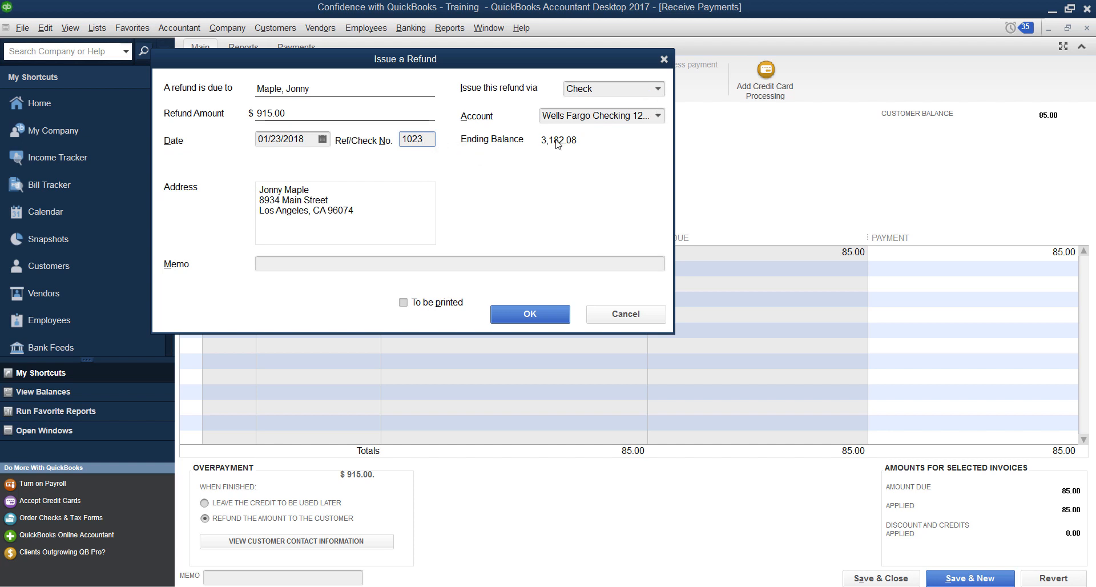
{"action": "mouse_move", "coordinate": [551, 334]}
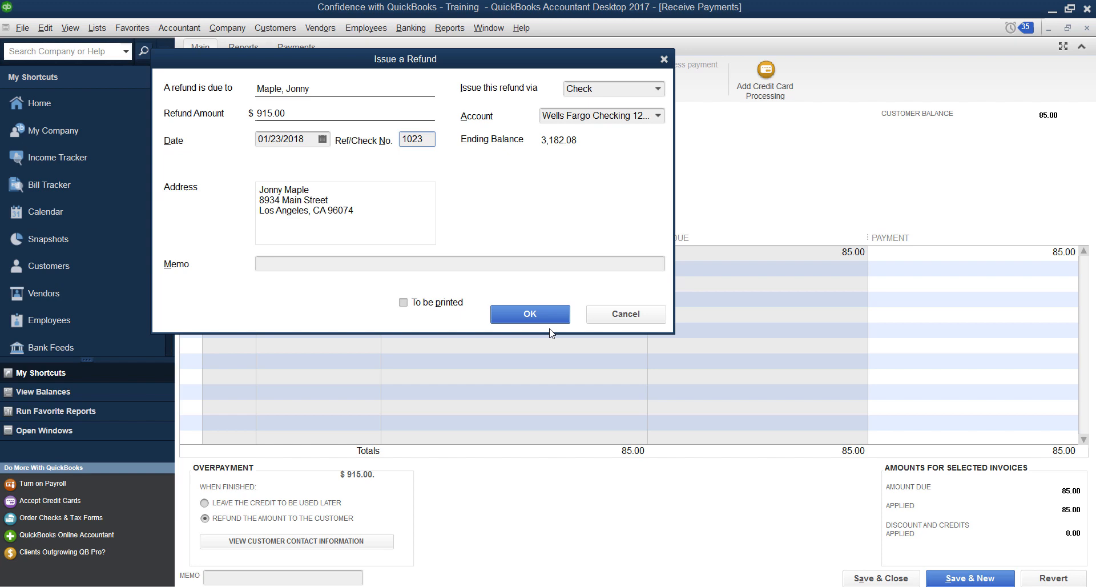
{"action": "left_click", "coordinate": [528, 314]}
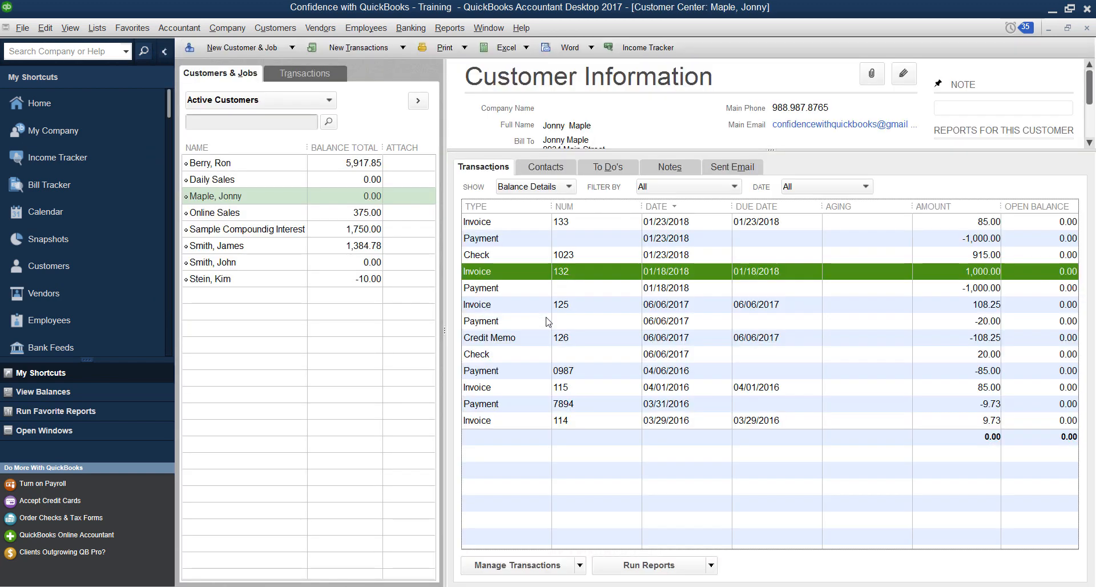
{"action": "mouse_move", "coordinate": [566, 289]}
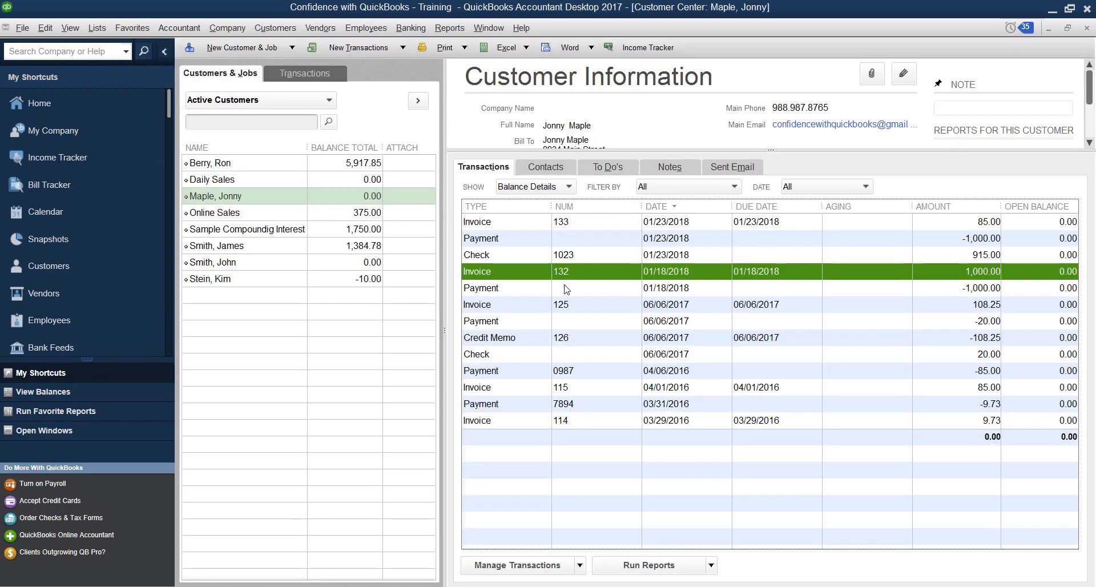
{"action": "mouse_move", "coordinate": [800, 291]}
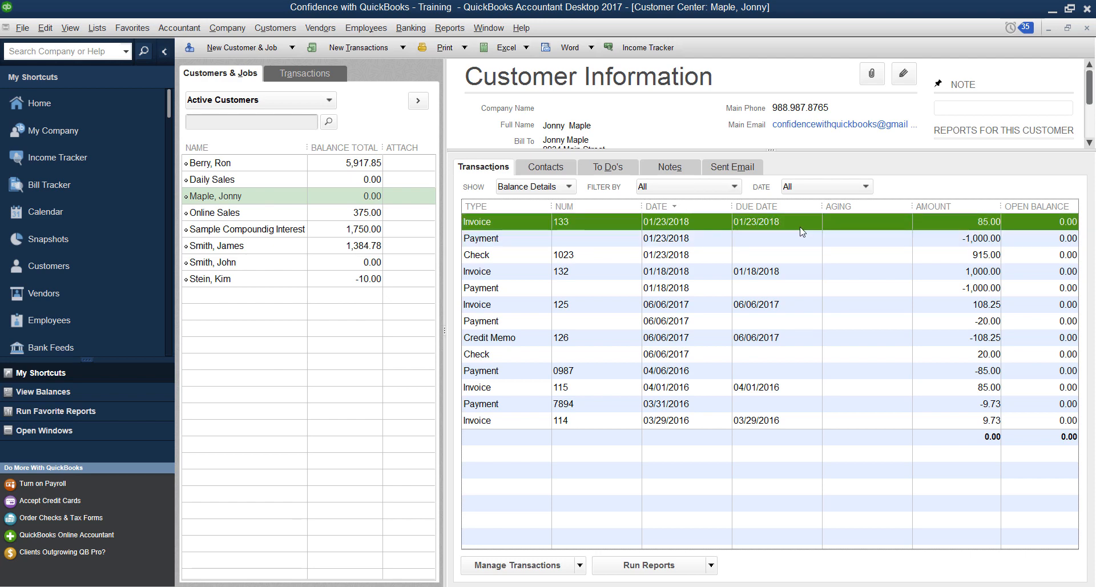
{"action": "left_click", "coordinate": [665, 254]}
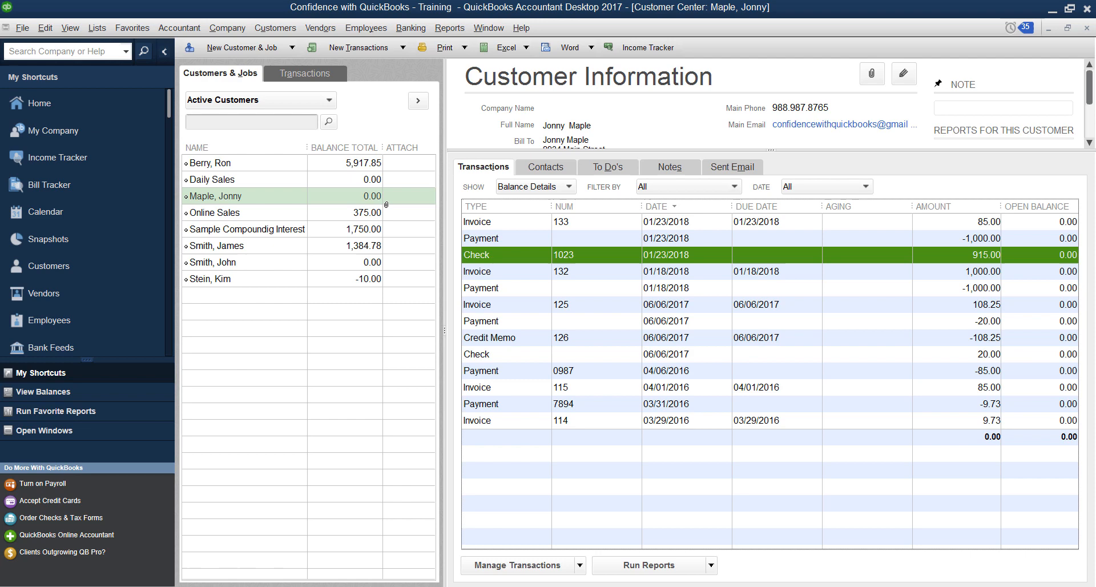
{"action": "mouse_move", "coordinate": [410, 28]}
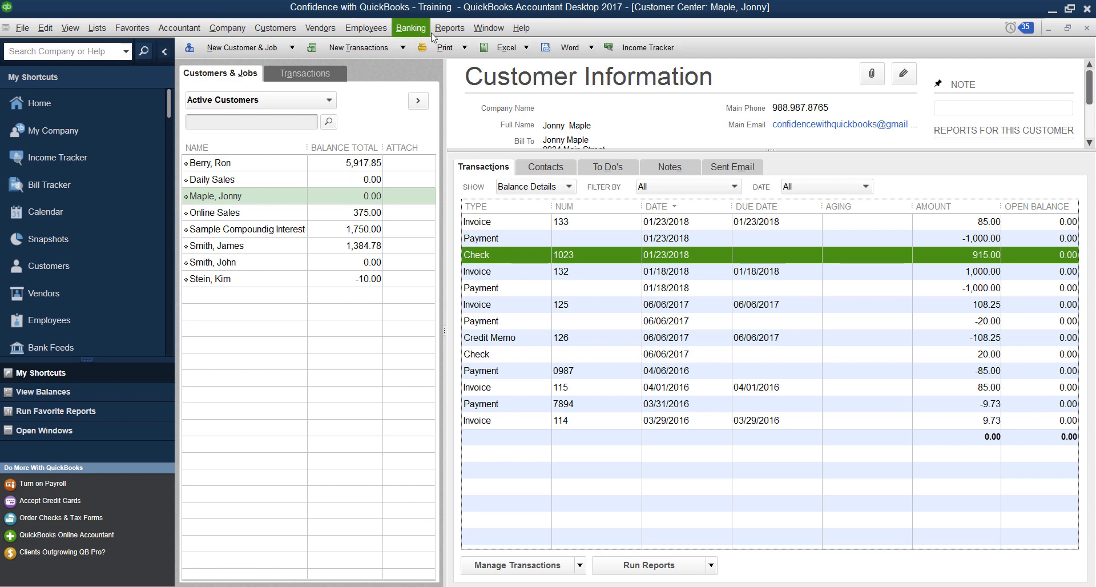
- Open the Wells Fargo Checking 1234 register via Banking > Use Register
{"action": "left_click", "coordinate": [410, 27]}
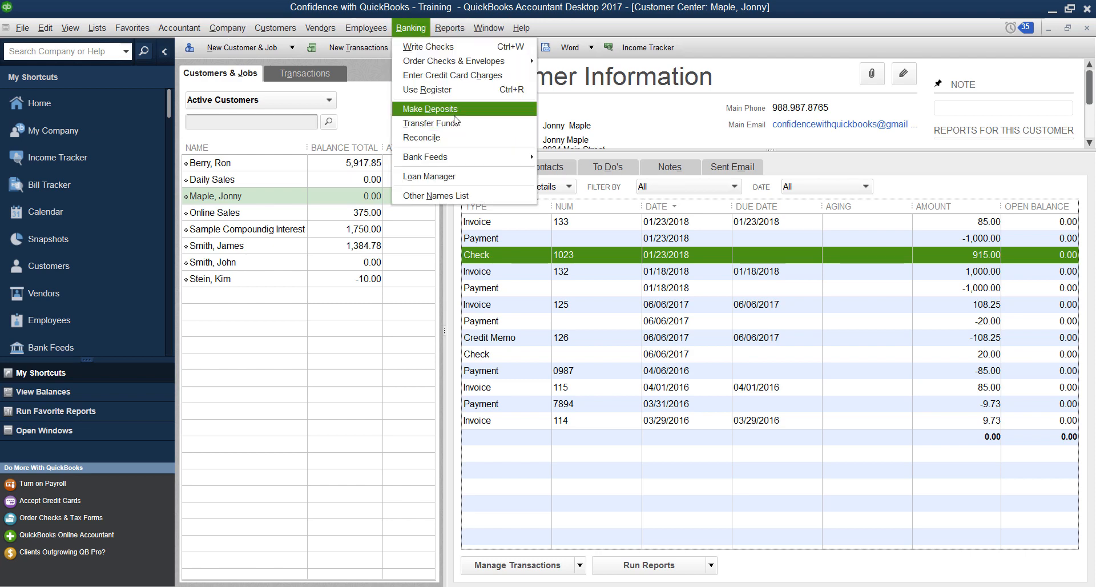
{"action": "left_click", "coordinate": [426, 89]}
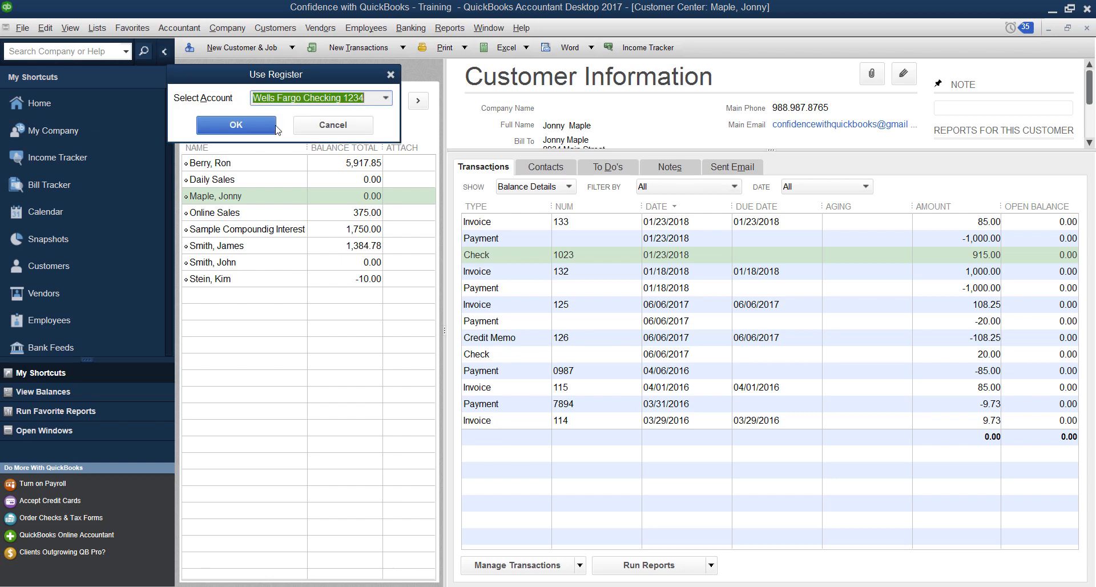
{"action": "left_click", "coordinate": [235, 124]}
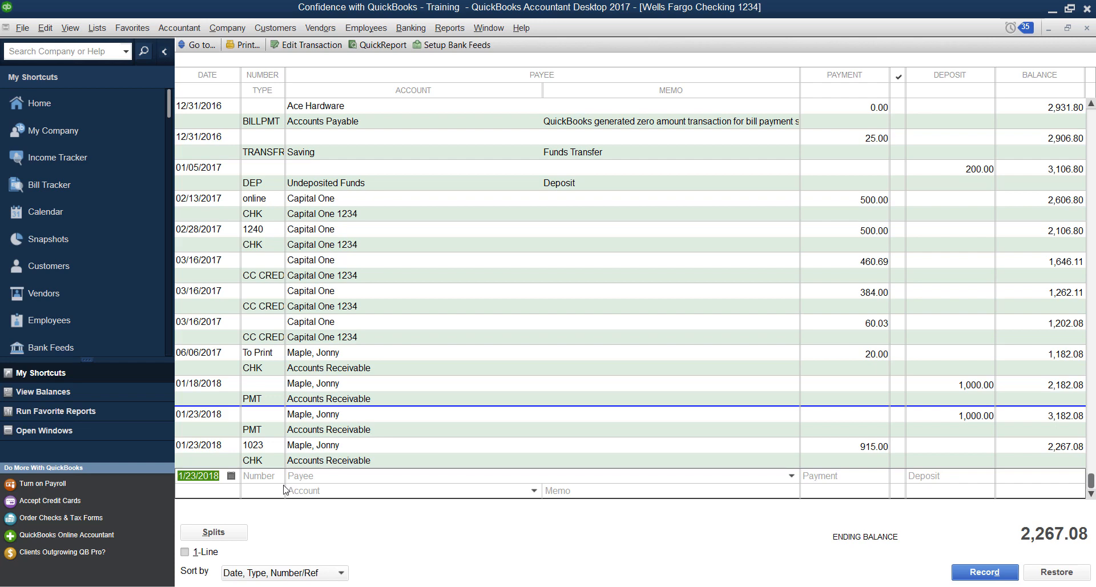
{"action": "mouse_move", "coordinate": [1001, 72]}
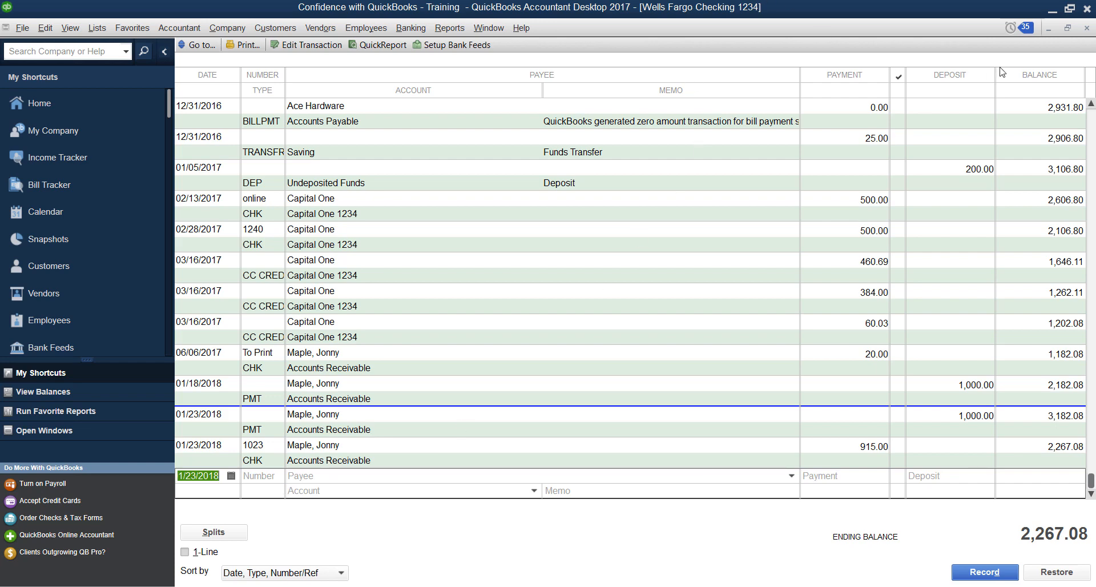
{"action": "mouse_move", "coordinate": [1086, 23]}
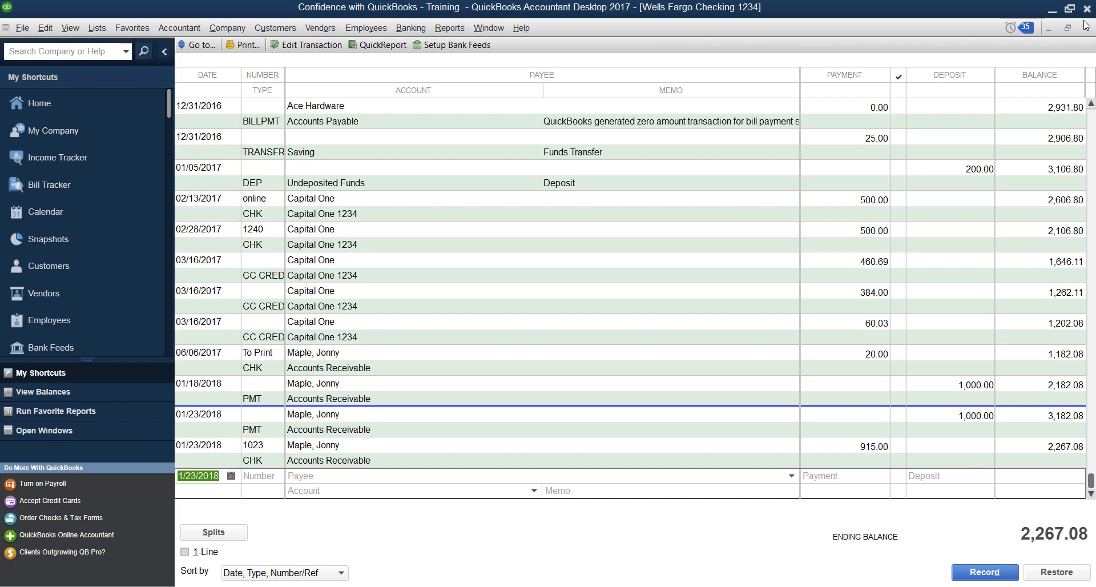